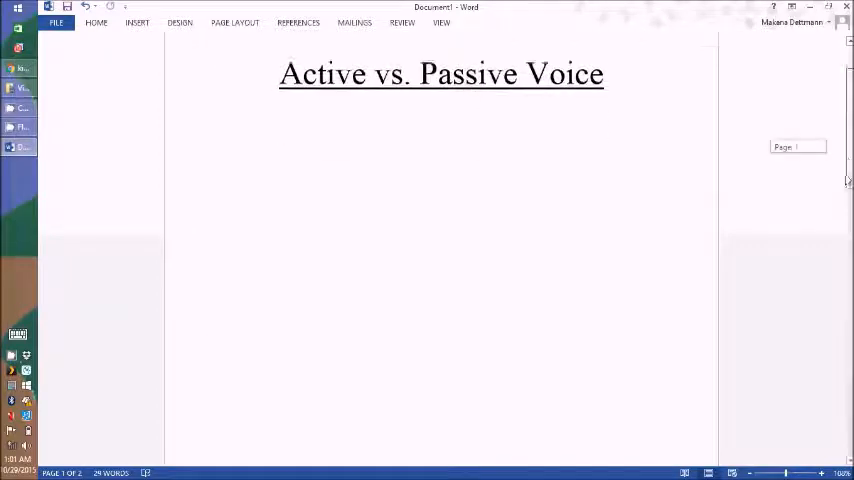
Scroll down to the voice examples and open Word Options from the File menu.
scroll("down", 3)
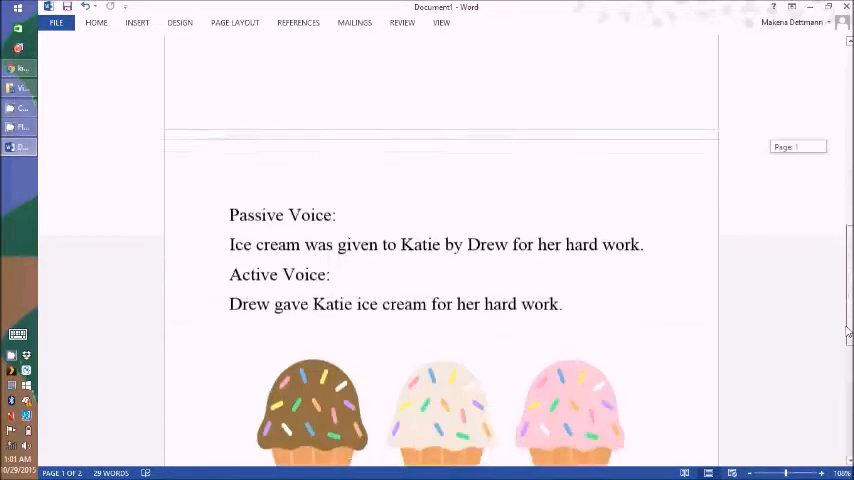
scroll("down", 3)
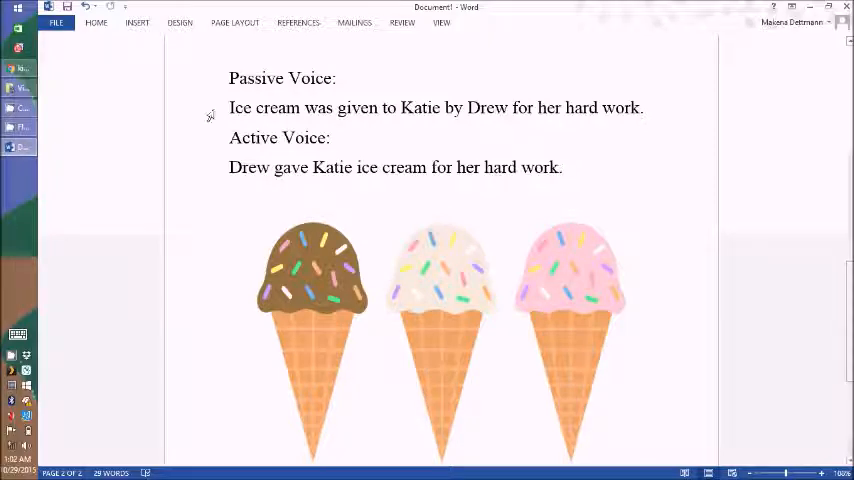
left_click(60, 24)
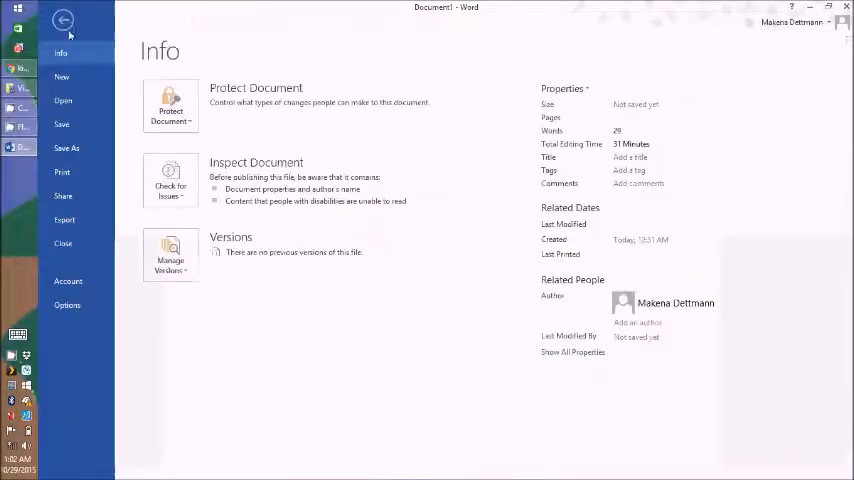
left_click(68, 23)
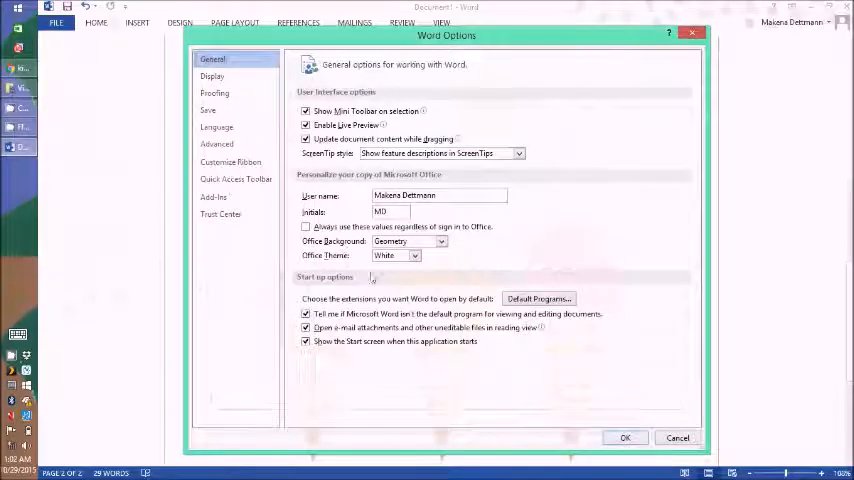
Enable the Passive sentences check in Proofing's Writing Style grammar settings.
left_click(214, 93)
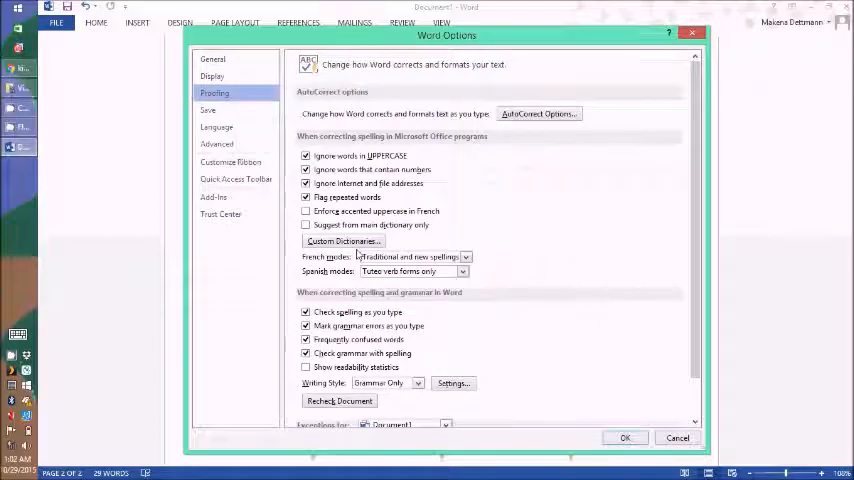
left_click(452, 383)
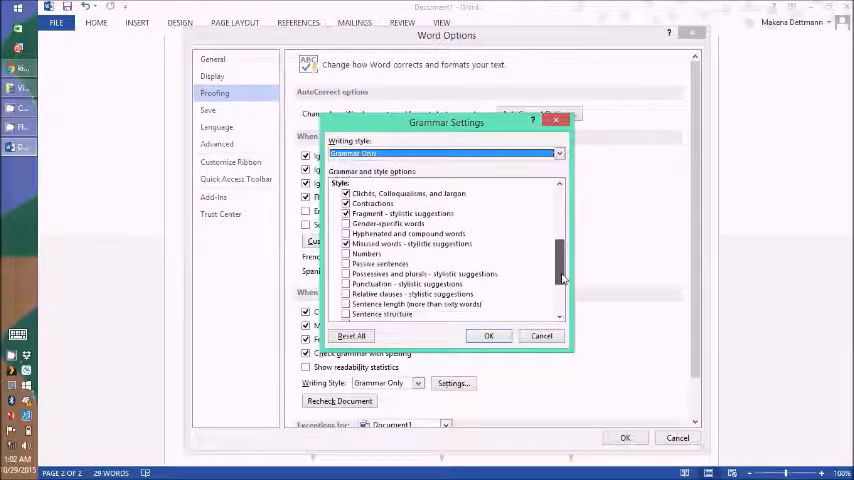
scroll("down", 3)
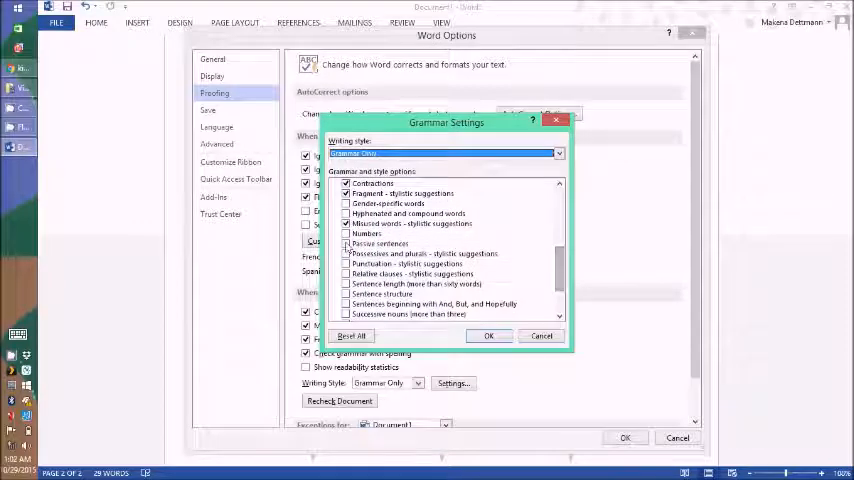
left_click(380, 243)
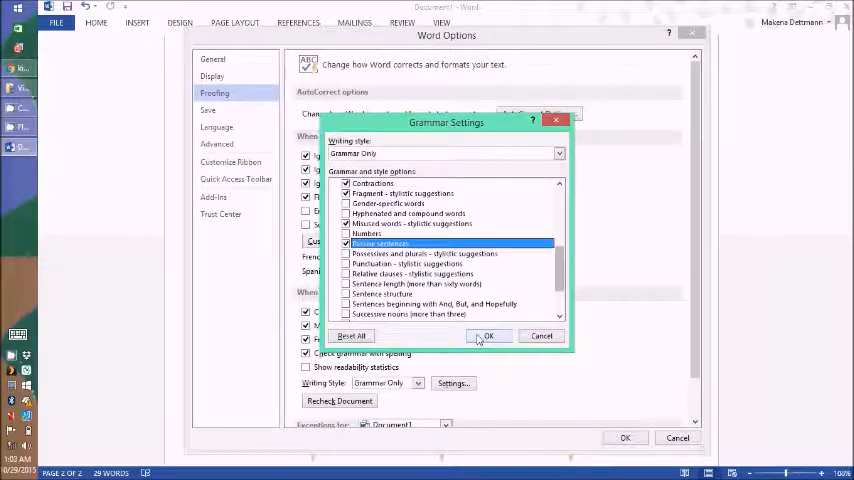
left_click(487, 335)
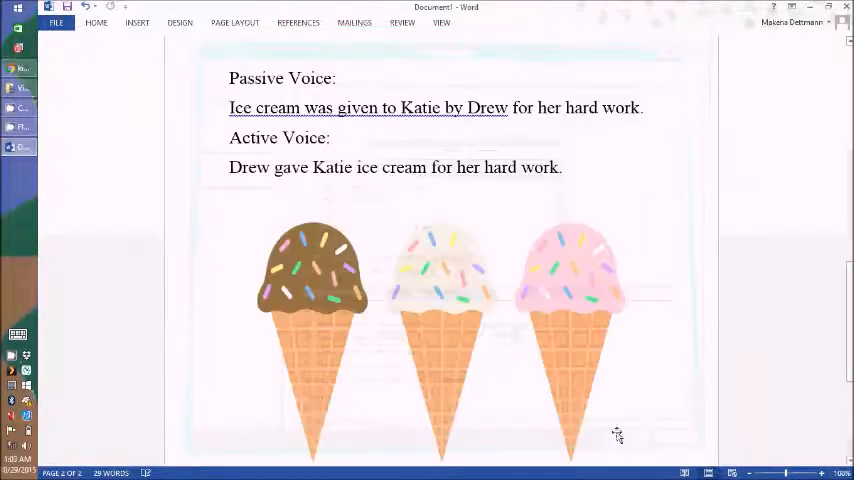